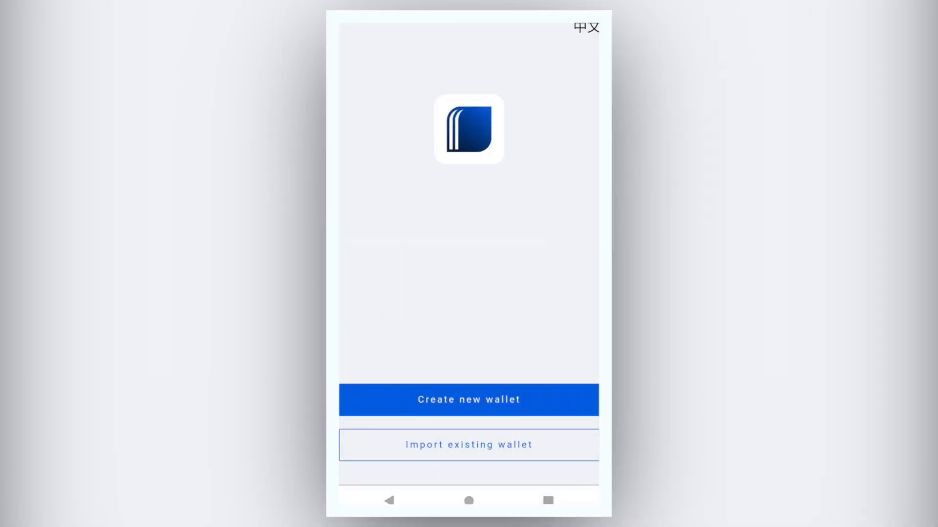
- Begin a new wallet and enter its name and password to reach the twelve recovery words
left_click(469, 400)
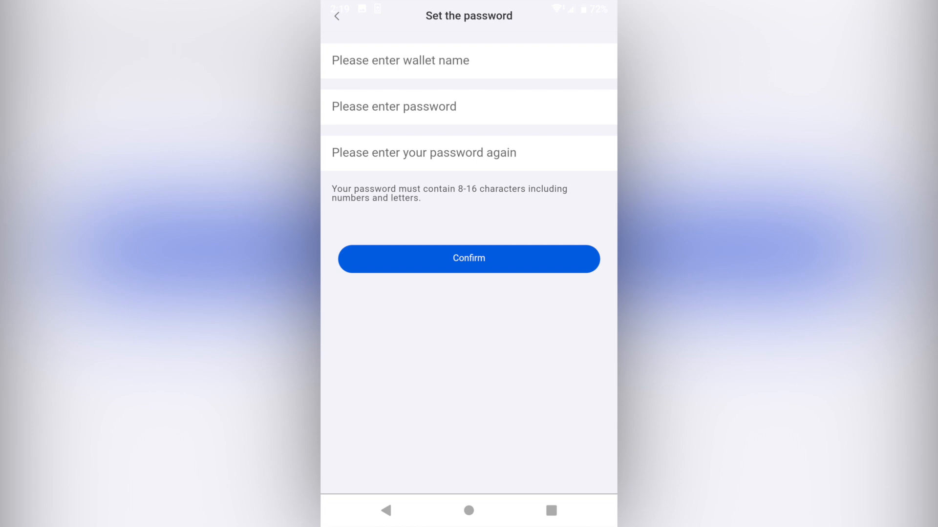
left_click(469, 258)
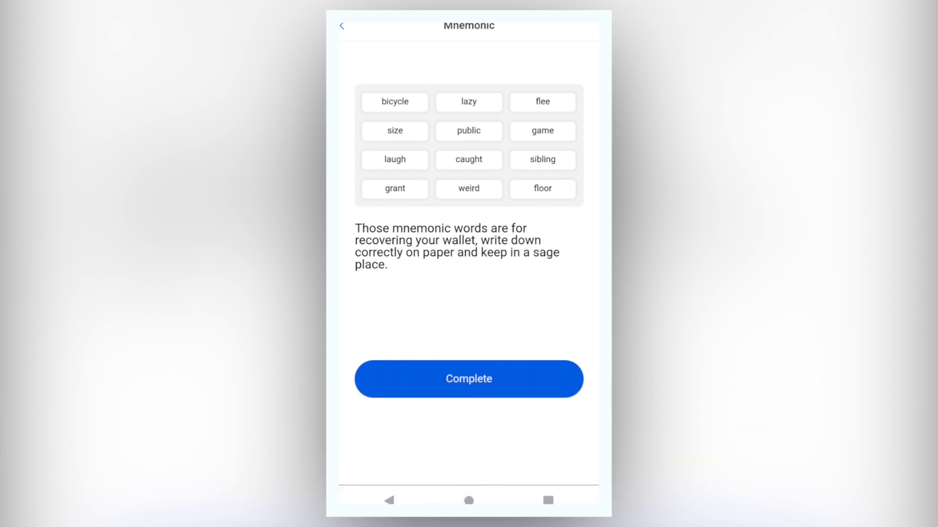
- Confirm the recovery words and land on the home page with matrix 1 holding 1999.9996 MAN
left_click(469, 379)
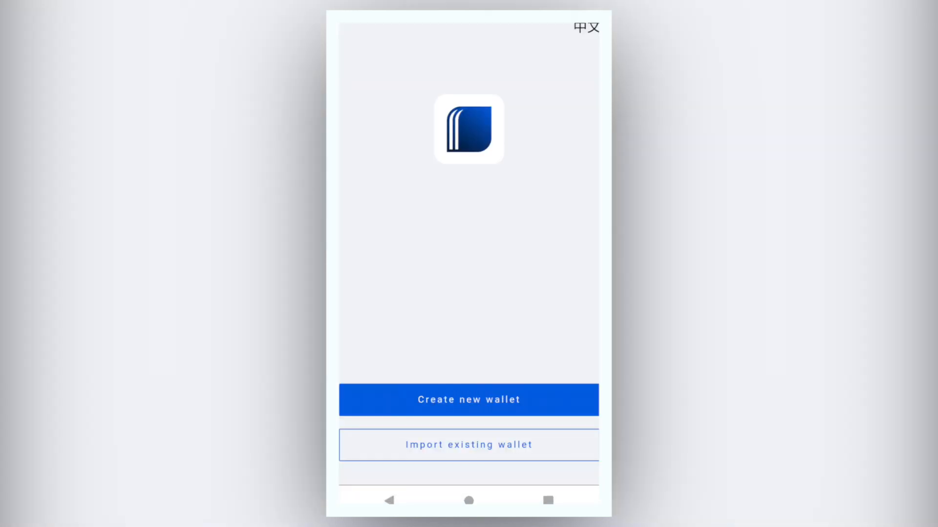
left_click(468, 399)
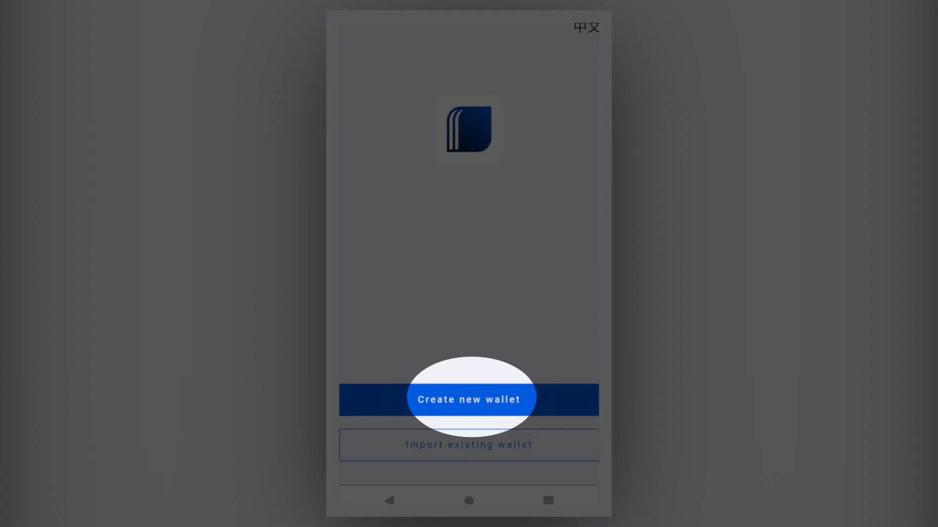
left_click(469, 399)
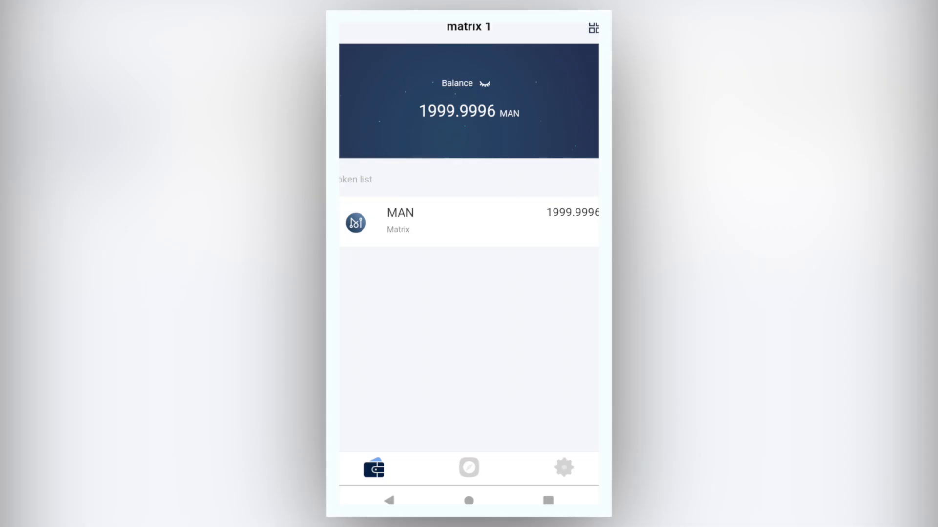
- Bring up the MAN token details and its empty send form
left_click(356, 223)
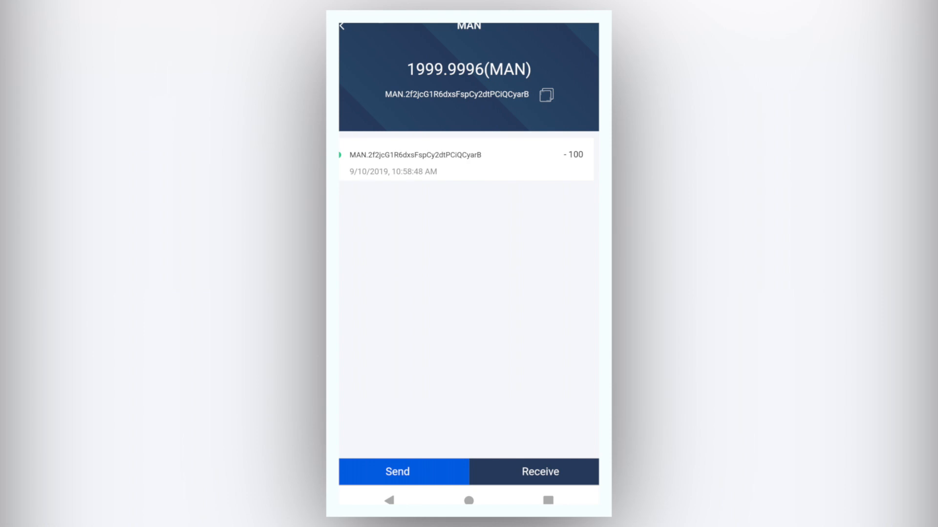
left_click(397, 471)
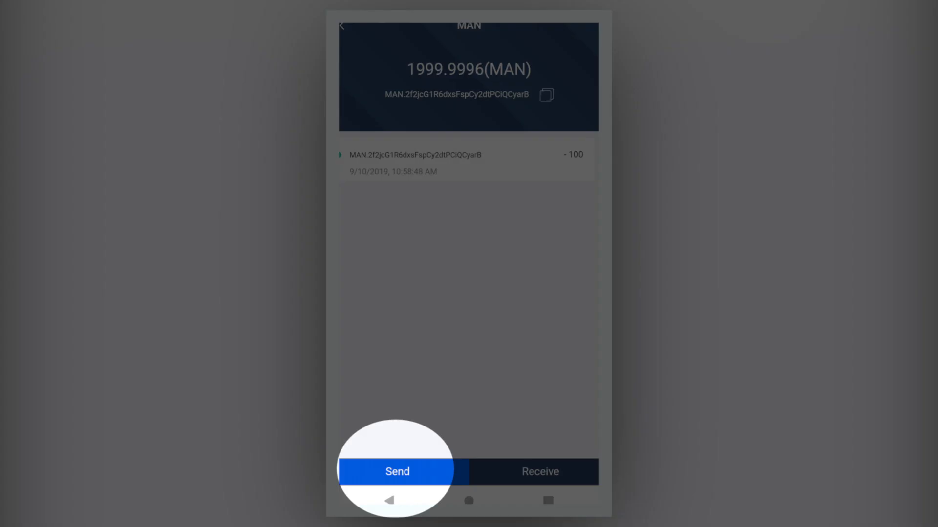
left_click(397, 471)
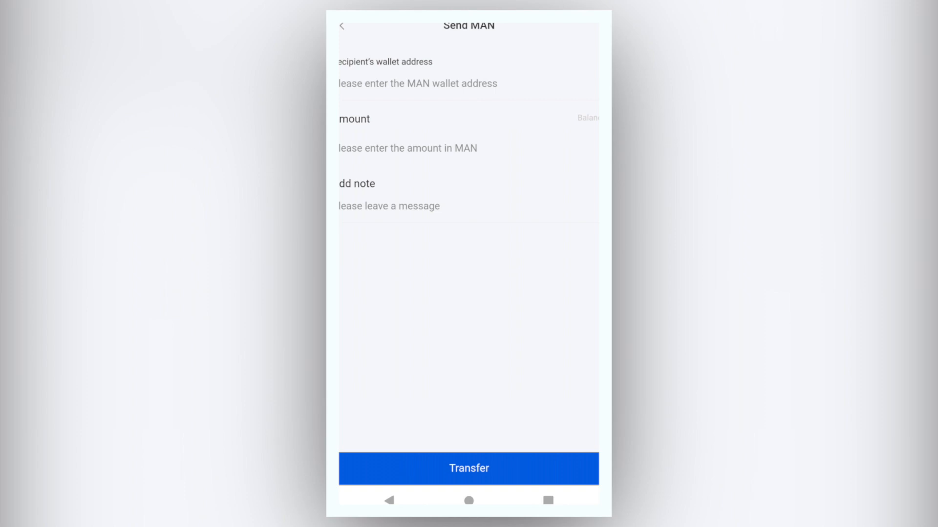
- Submit the MAN transfer, confirm it with the wallet password, and leave the token details
left_click(468, 469)
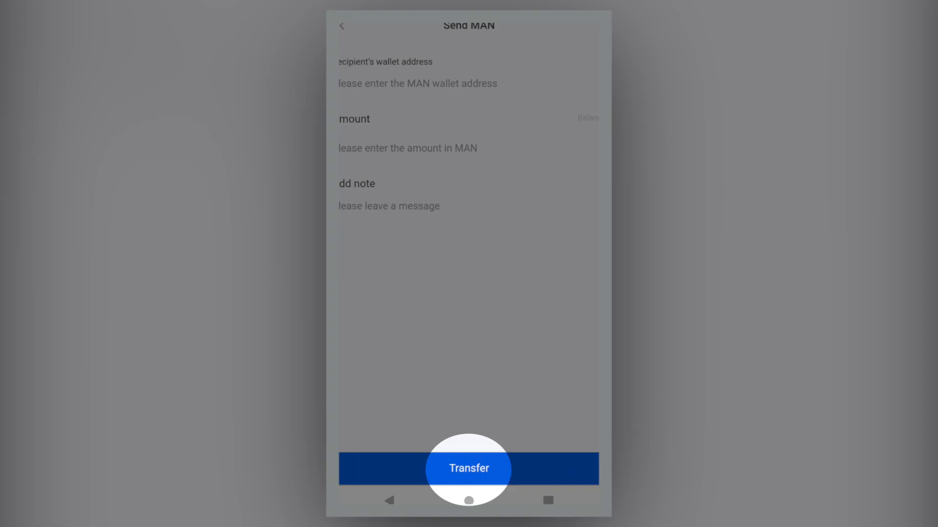
left_click(468, 468)
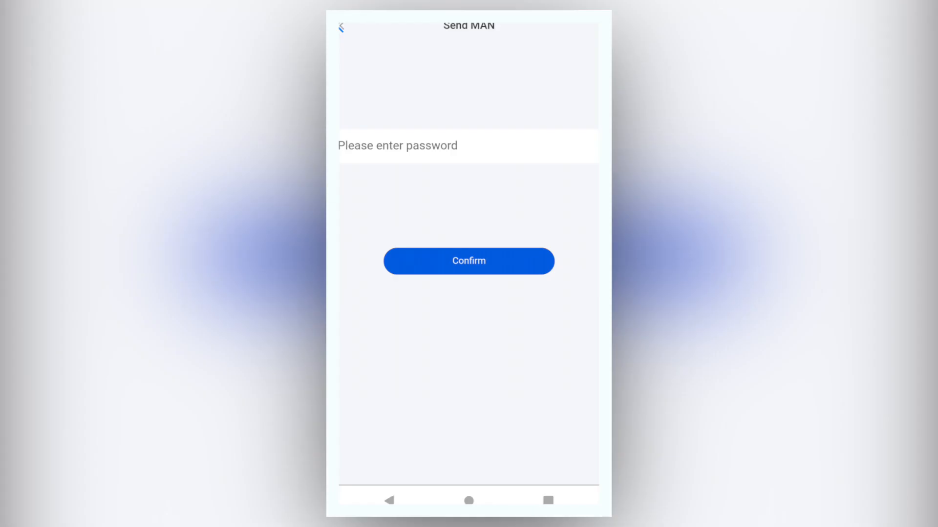
left_click(468, 261)
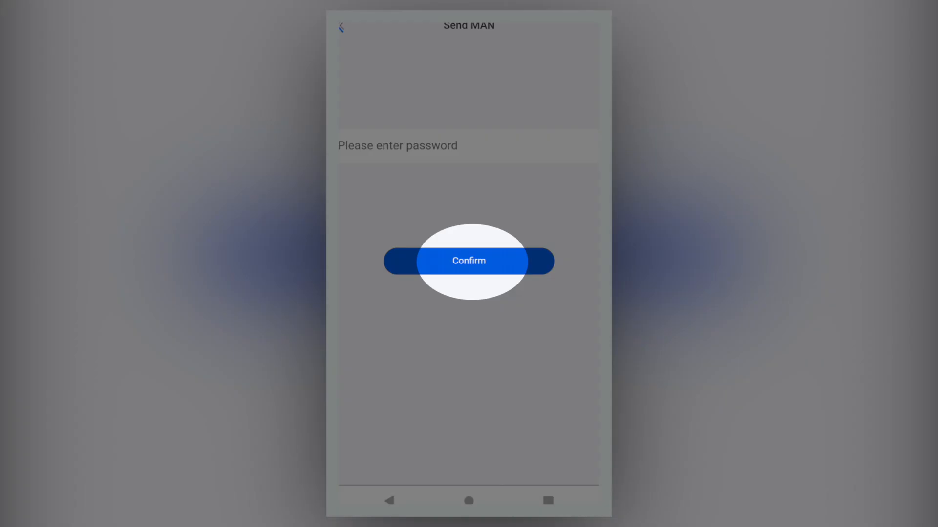
left_click(469, 260)
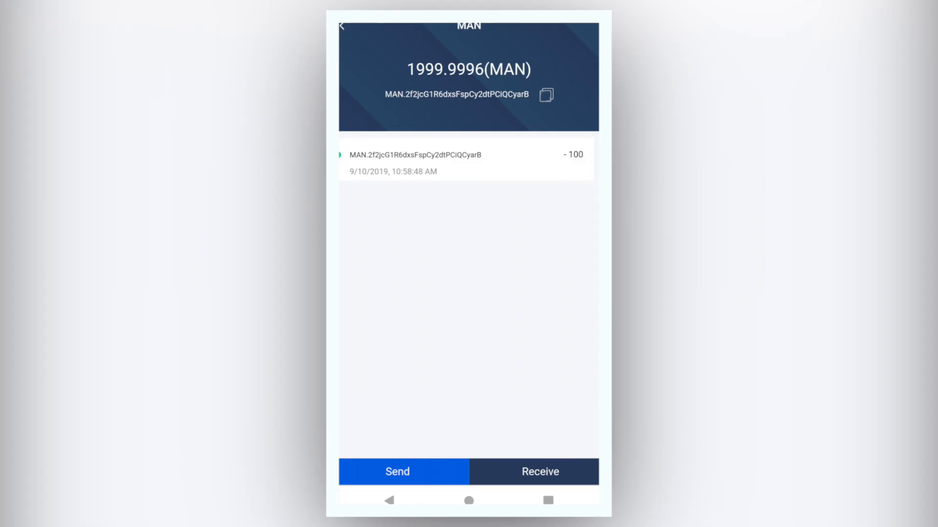
left_click(538, 471)
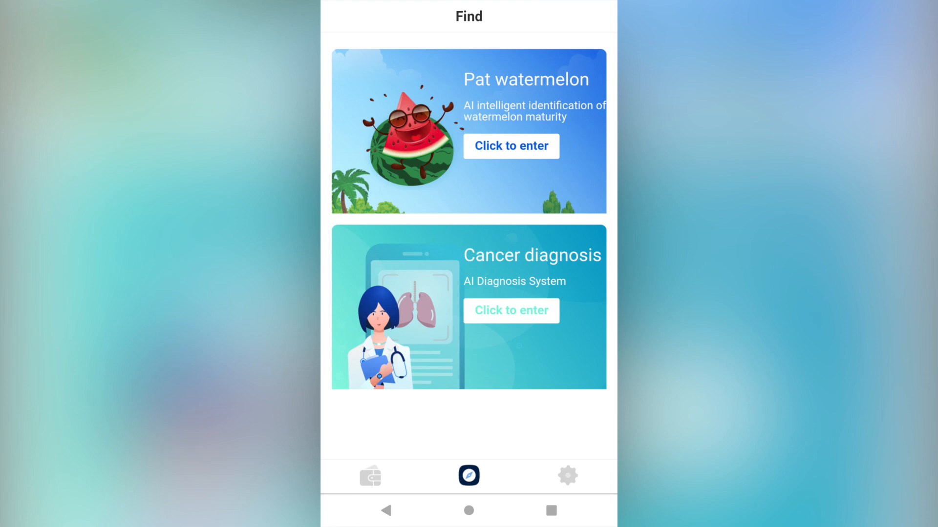
- Return home and list the four saved wallets with matrix 1 as default
left_click(567, 476)
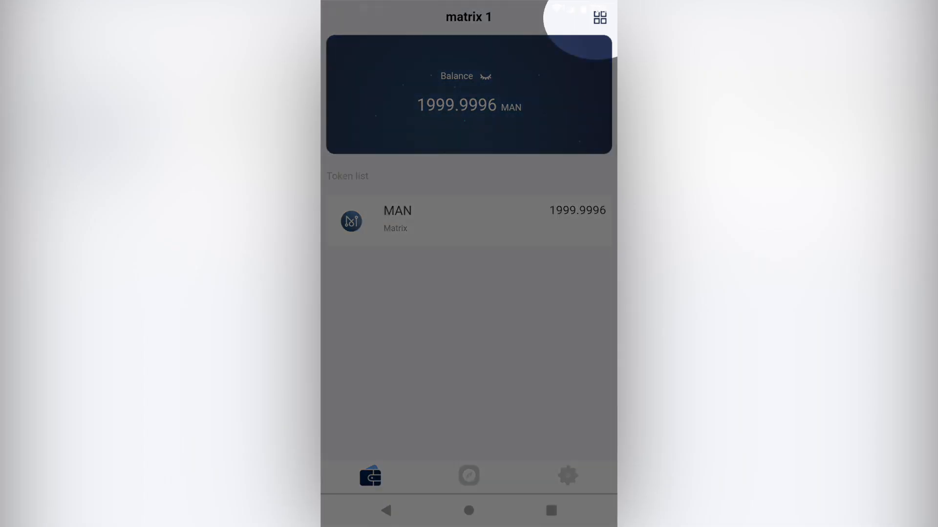
left_click(599, 17)
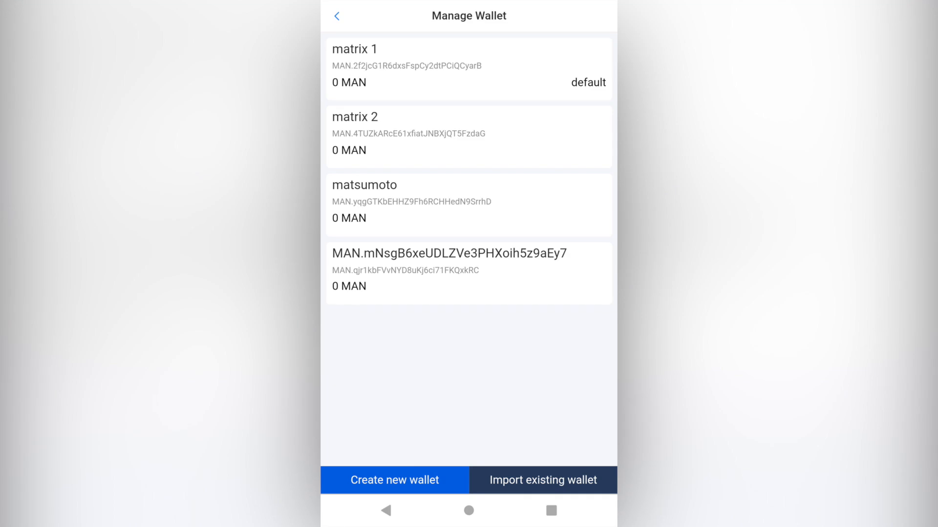